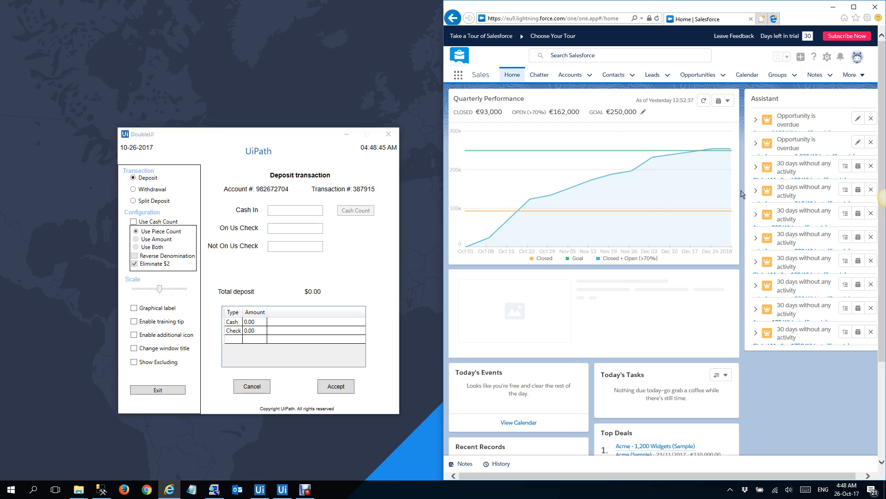
pyautogui.moveTo(676, 141)
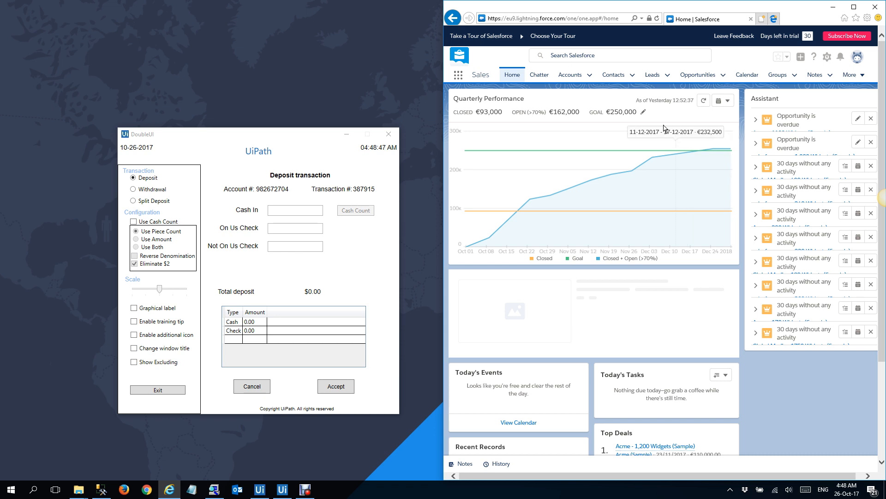
pyautogui.moveTo(728, 273)
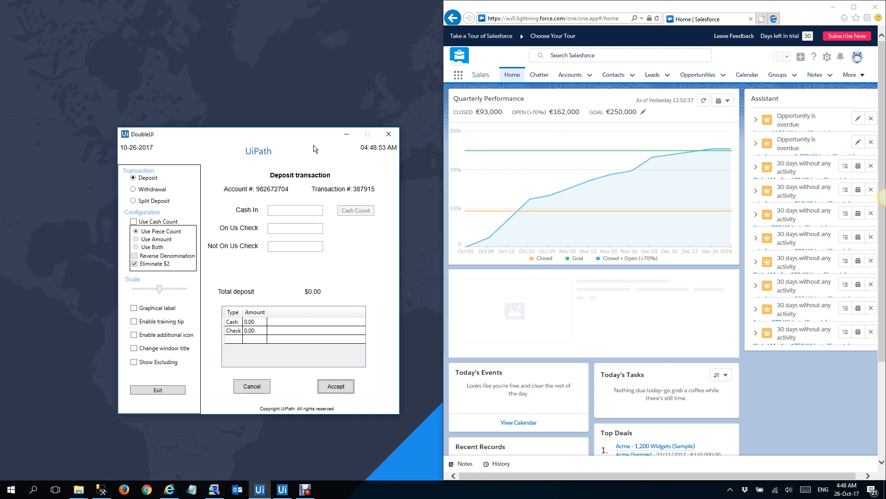
# Focus the empty DoubleUI deposit transaction window.
pyautogui.click(294, 210)
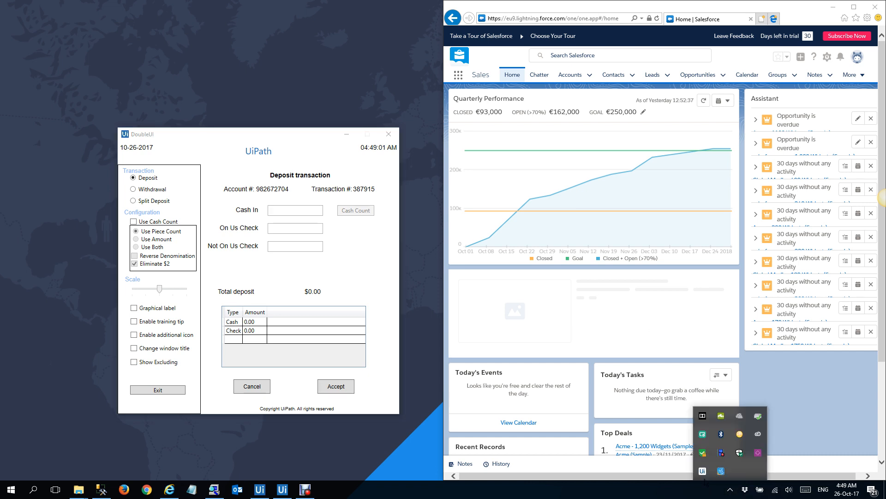
# Run the Attended_Call_Center process from the UiPath Robot tray list.
pyautogui.click(702, 471)
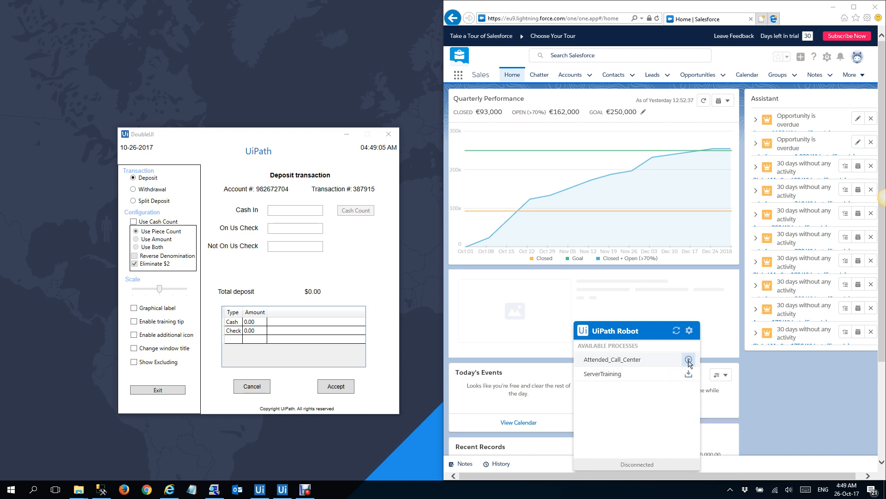
pyautogui.click(688, 359)
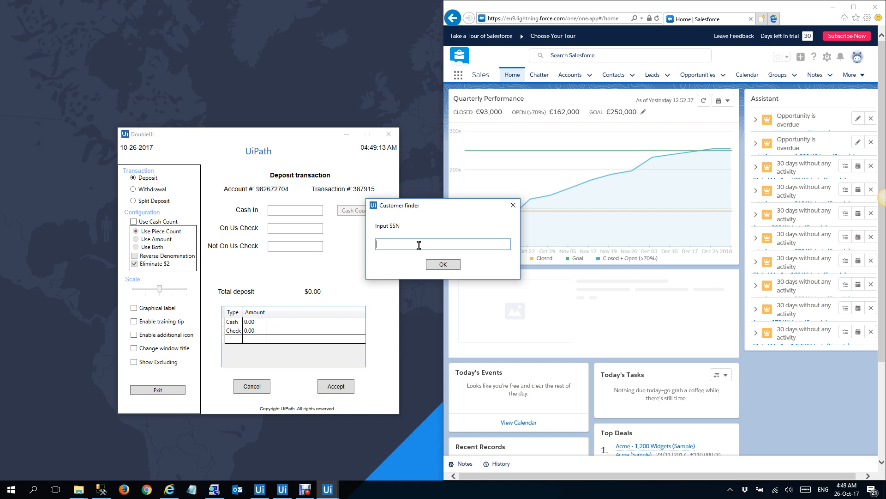
pyautogui.write('502181')
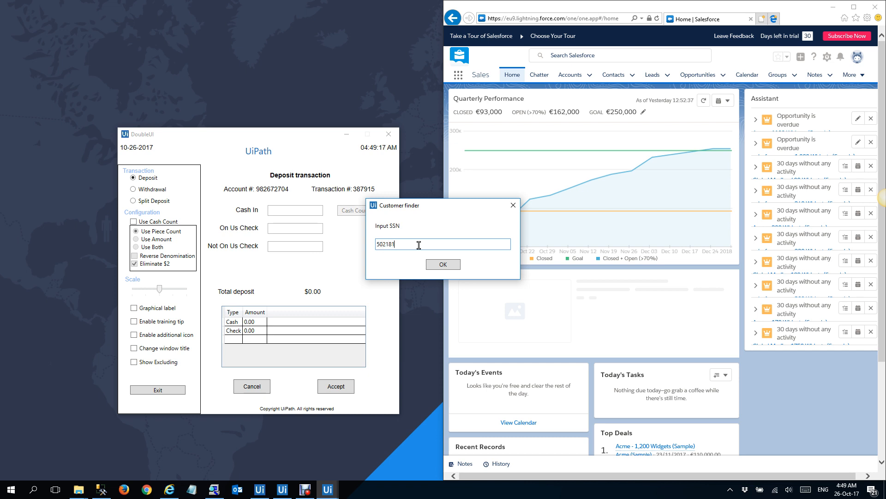
pyautogui.write('234')
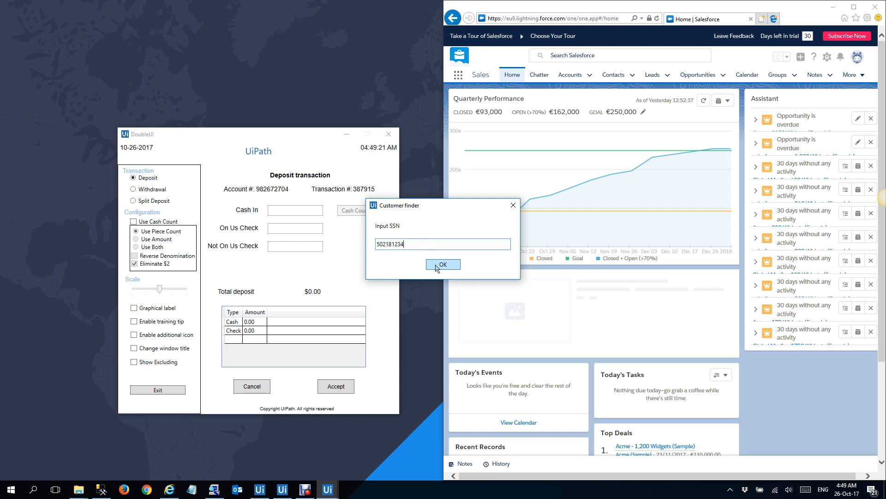
pyautogui.click(443, 264)
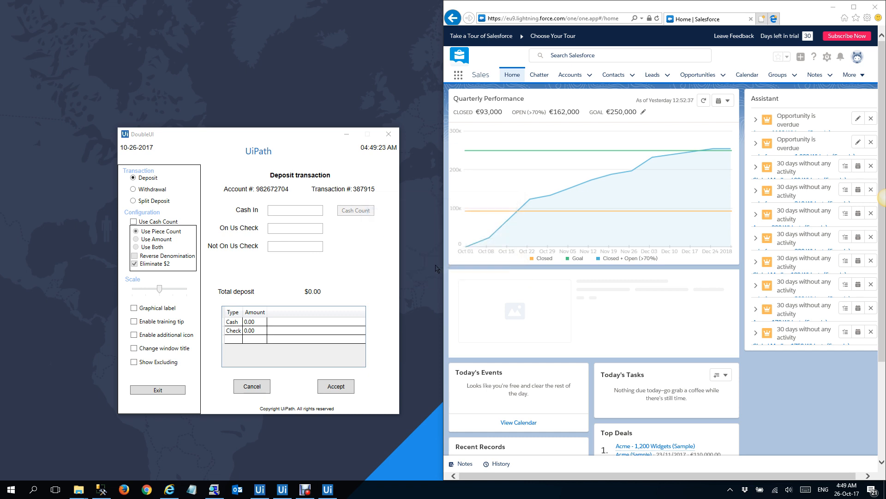
pyautogui.write('randall')
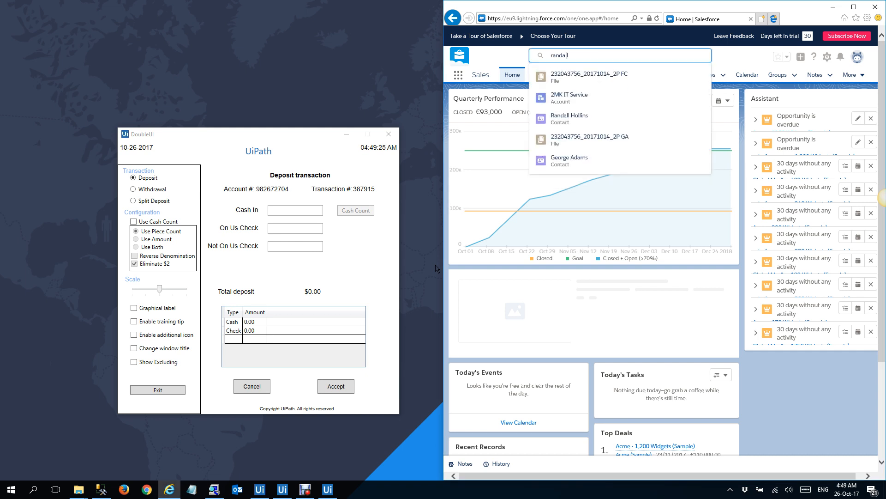
pyautogui.click(569, 119)
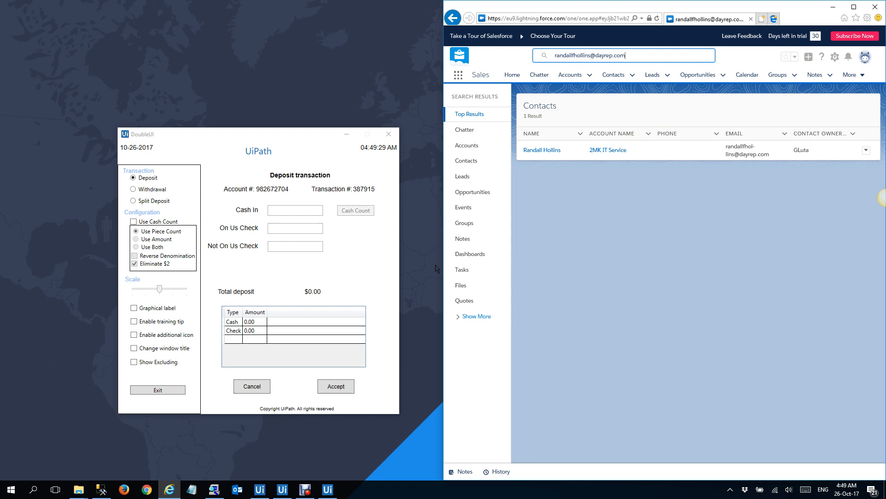
pyautogui.click(541, 149)
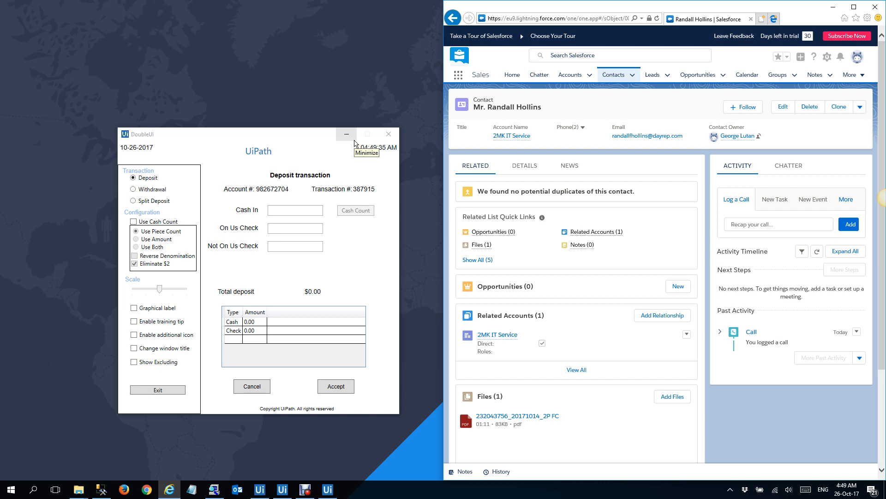
pyautogui.click(517, 416)
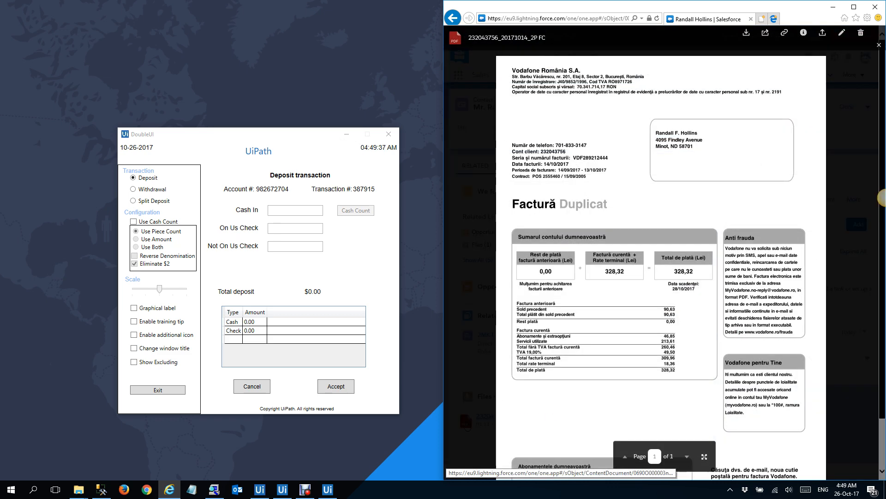
pyautogui.click(746, 32)
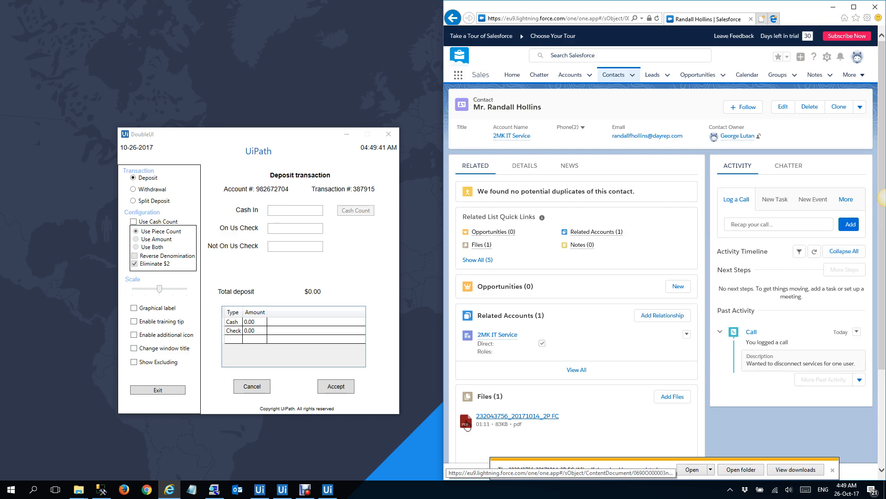
pyautogui.click(690, 468)
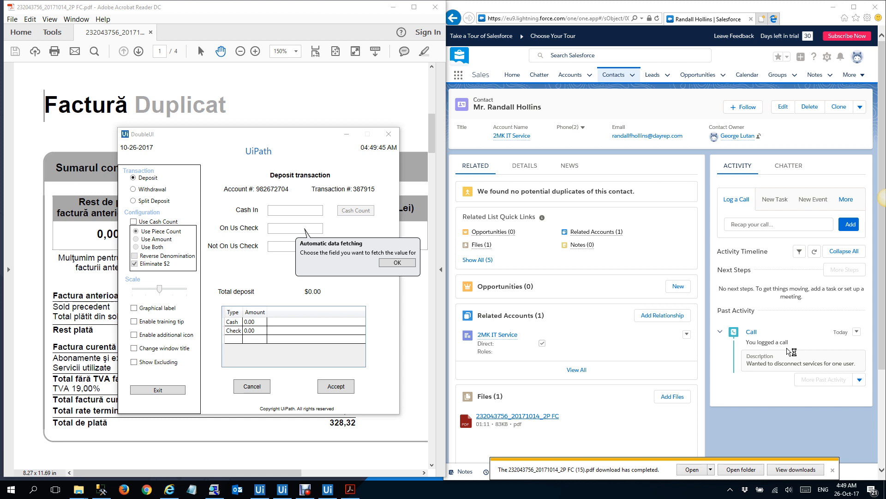
# Pick the Cash In text box as the fetch target field.
pyautogui.click(295, 210)
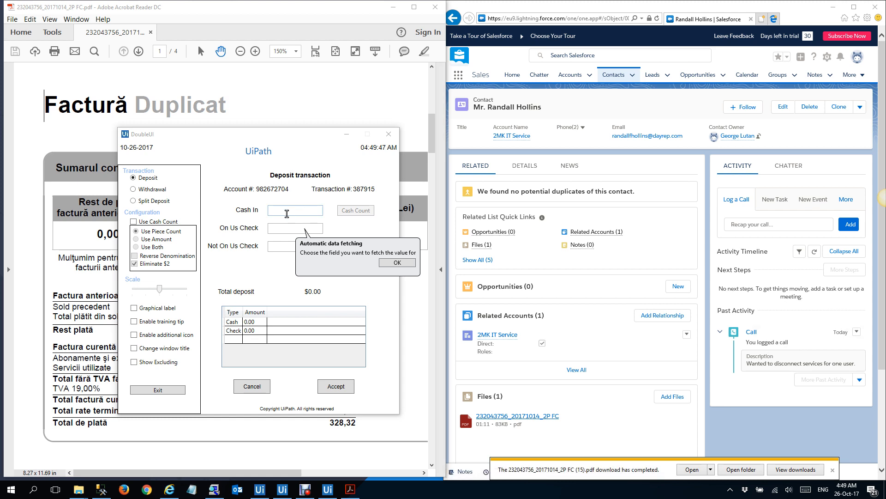
pyautogui.click(396, 262)
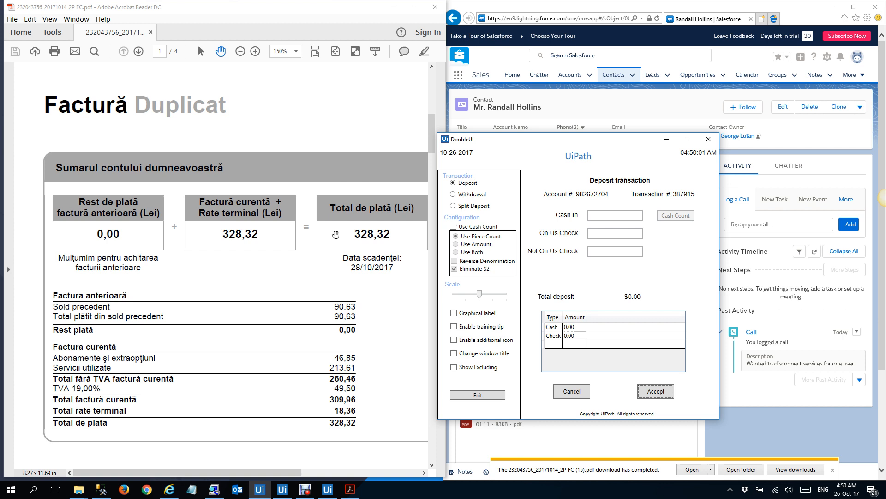
# Capture the 328,32 invoice total from the PDF into Cash In.
pyautogui.click(615, 214)
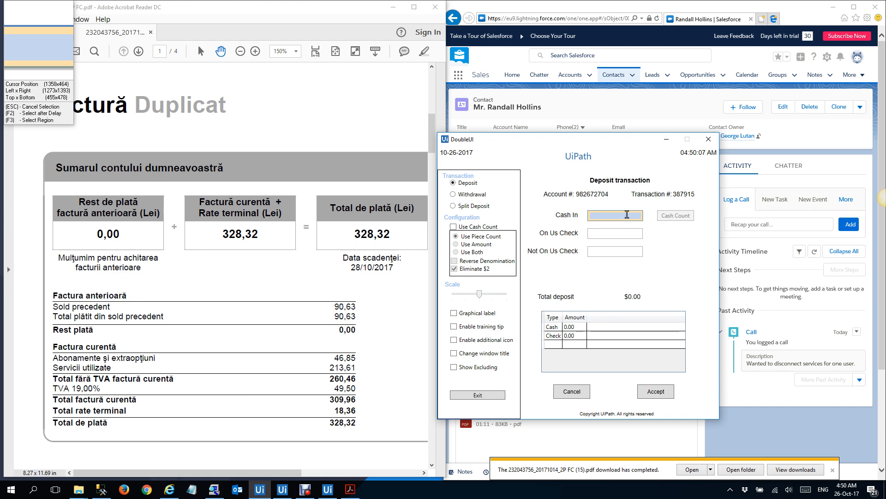
pyautogui.doubleClick(372, 234)
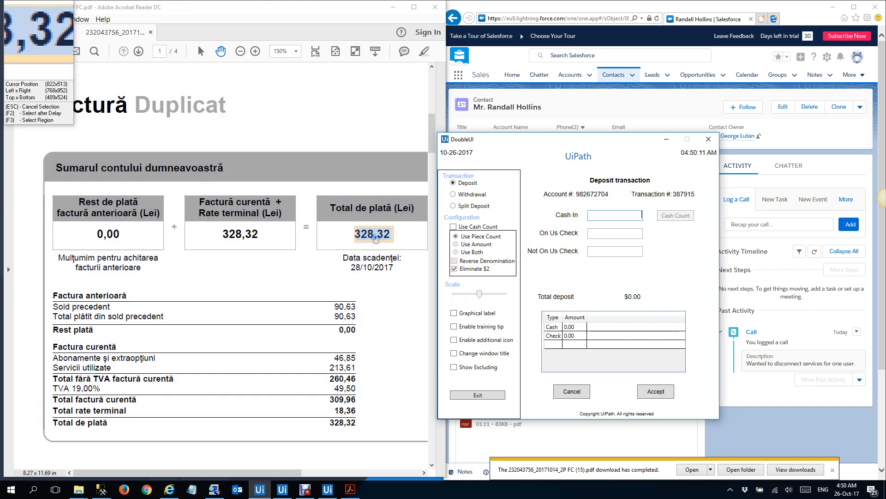
pyautogui.moveTo(376, 241)
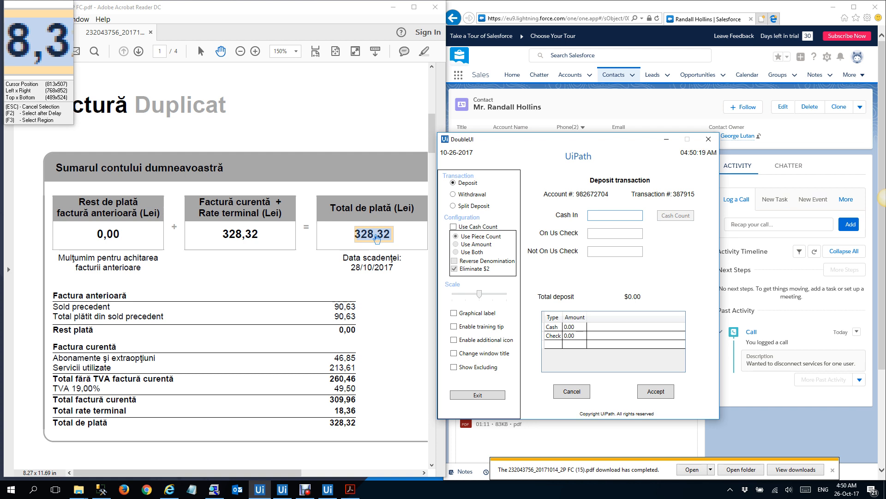
pyautogui.write('328,32')
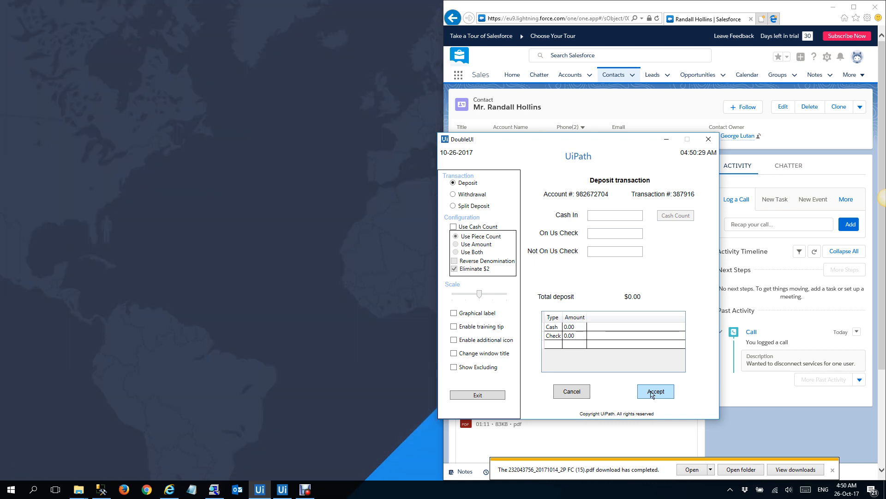
pyautogui.moveTo(595, 146)
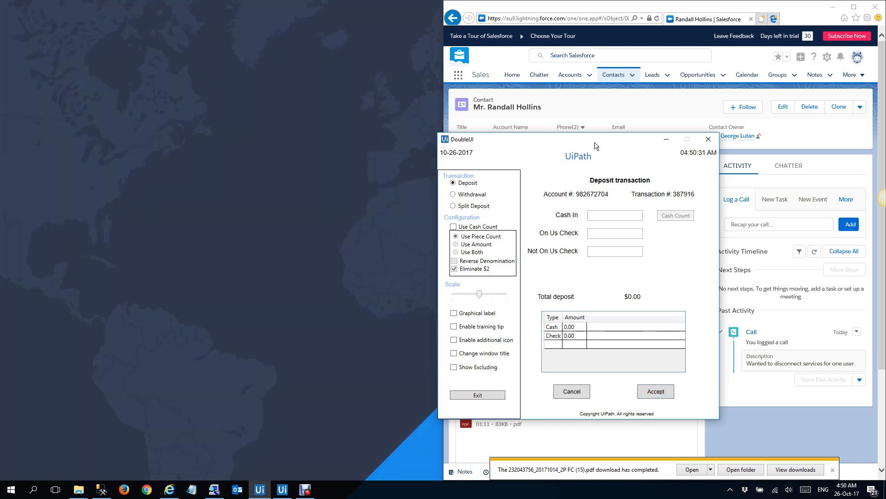